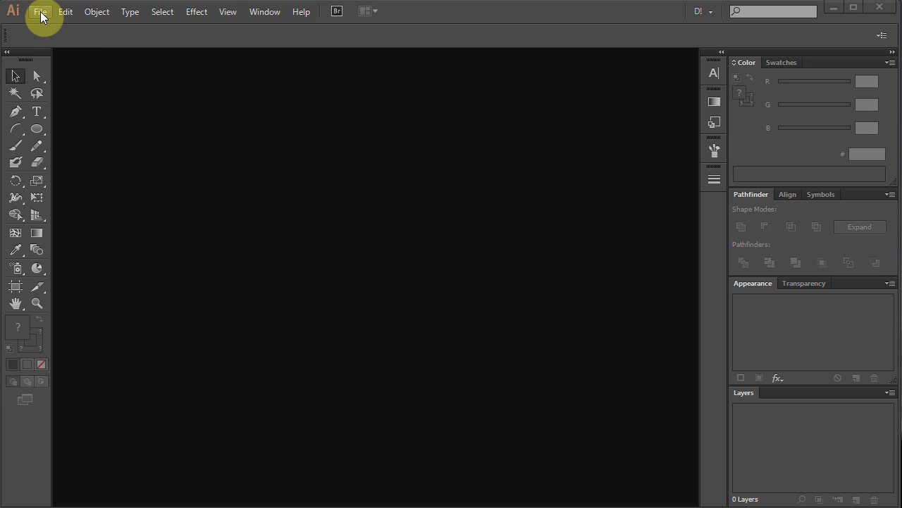
# Step: Create a new Web-profile document, 960 by 560 px, via File > New
pyautogui.click(39, 11)
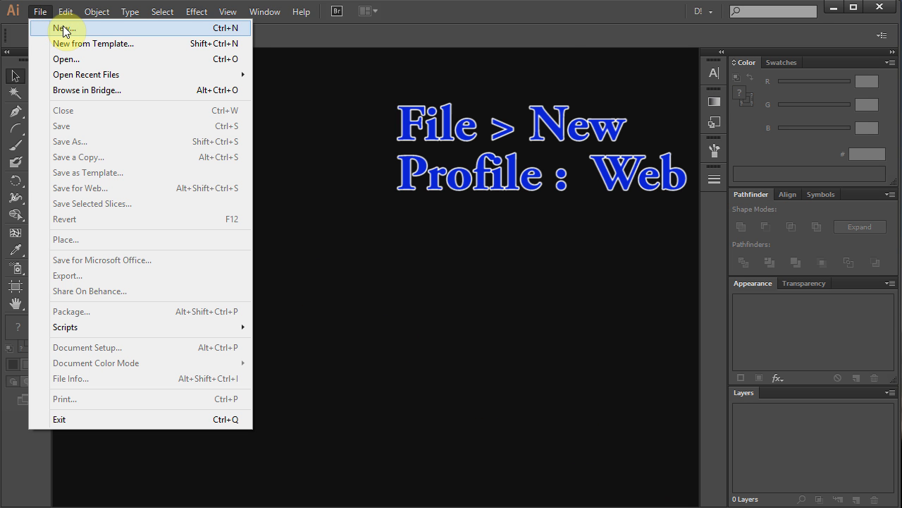
pyautogui.click(63, 29)
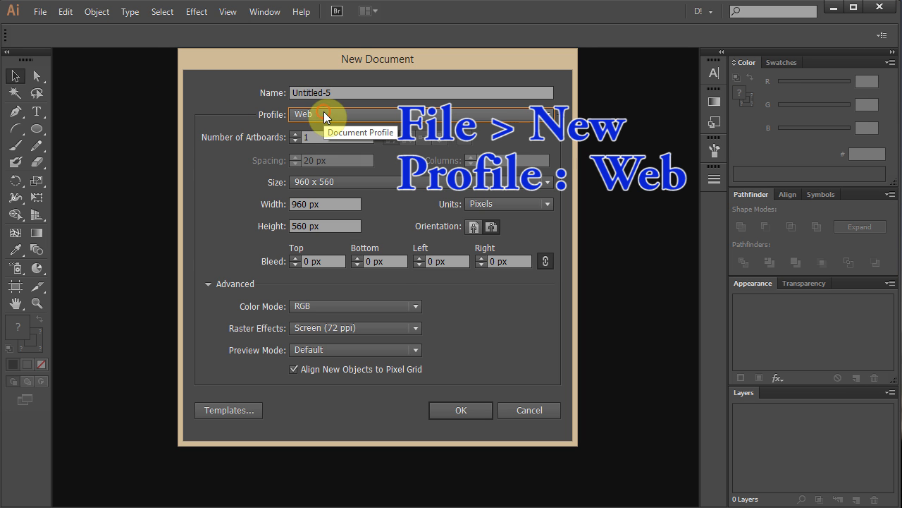
pyautogui.click(460, 409)
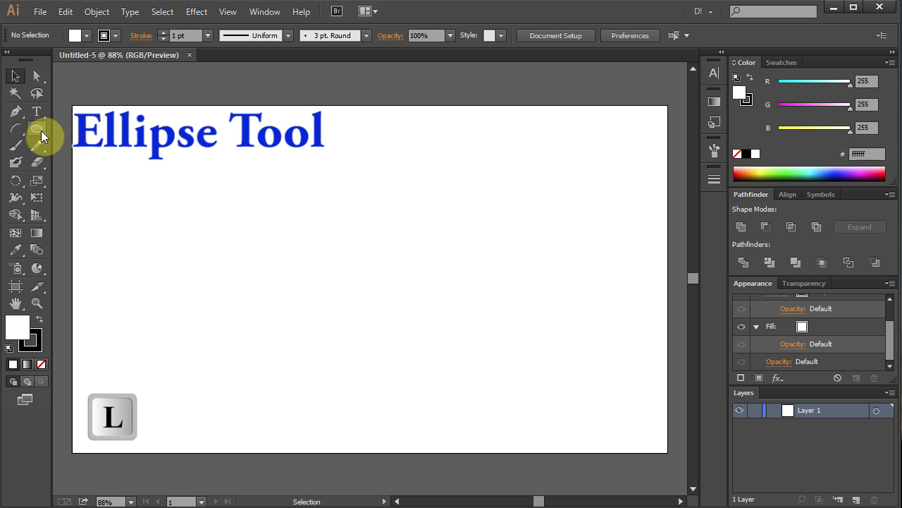
# Step: With the Ellipse Tool, drag a large perfect circle outward from the artboard centre
pyautogui.click(36, 128)
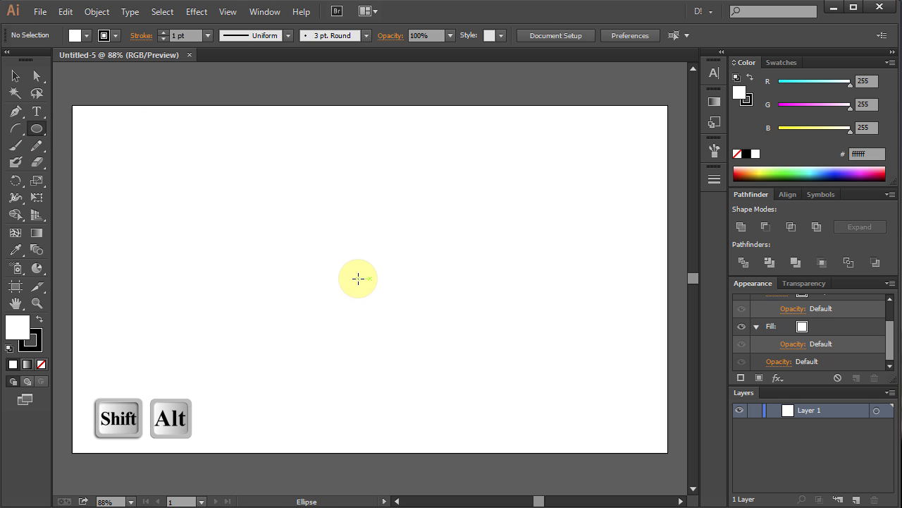
pyautogui.moveTo(361, 279); pyautogui.dragTo(434, 347)
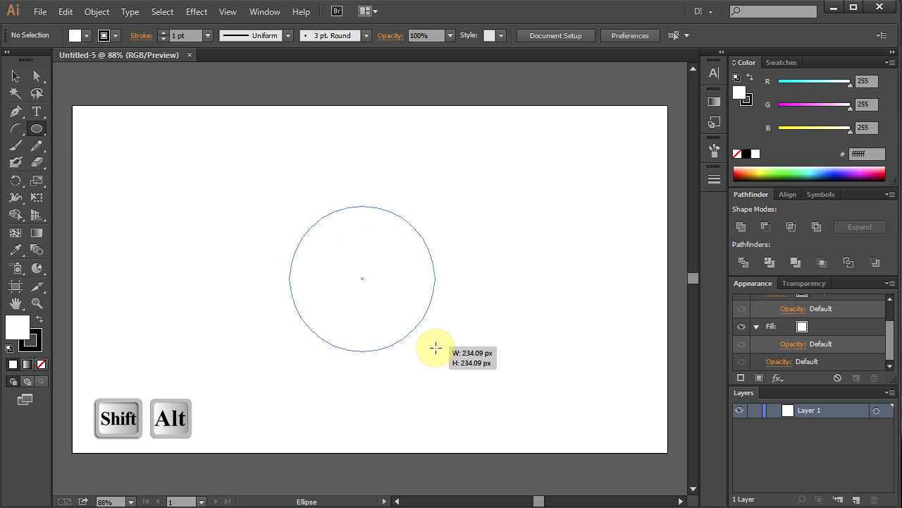
pyautogui.moveTo(434, 347); pyautogui.dragTo(519, 423)
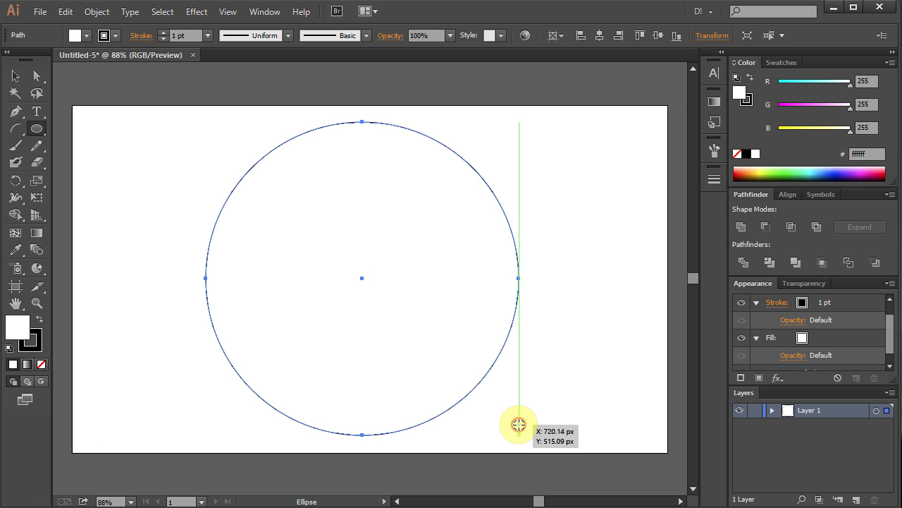
pyautogui.press('s')
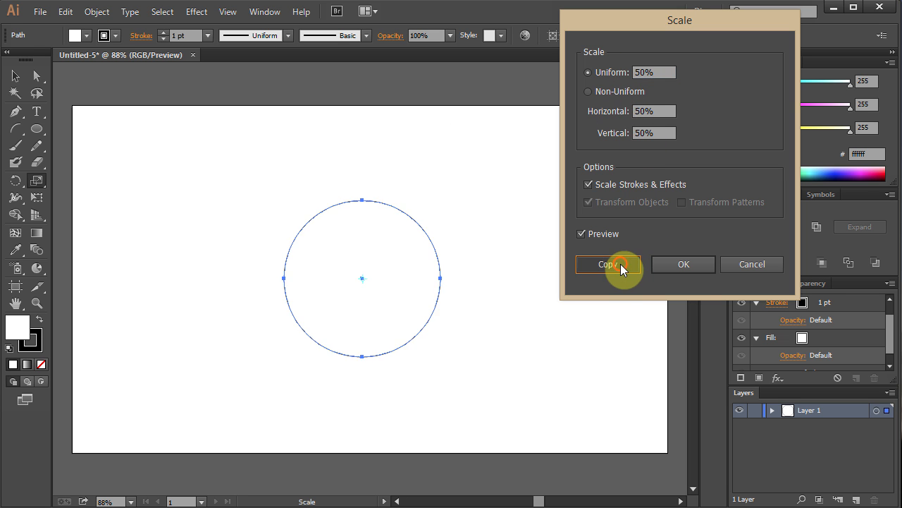
# Step: Make 50% and 20% uniform-scaled copies of the big circle using Scale > Copy
pyautogui.click(608, 263)
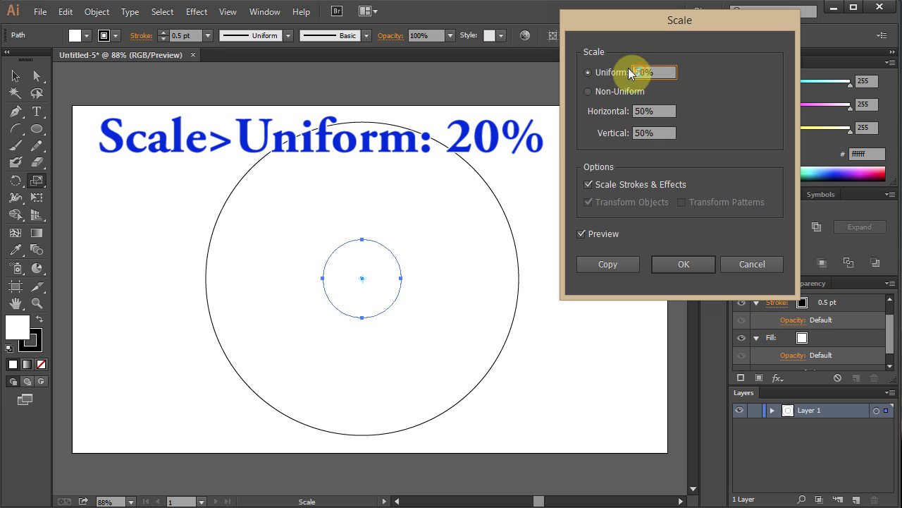
pyautogui.click(606, 263)
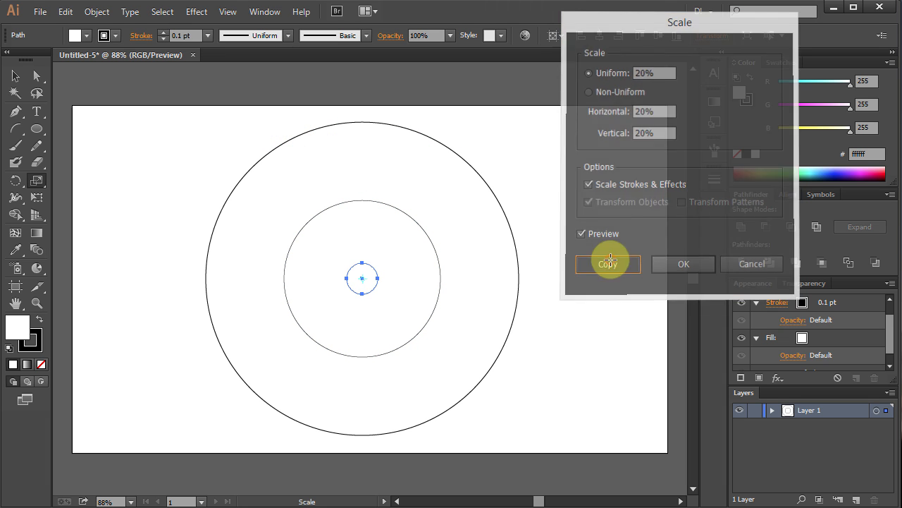
pyautogui.click(608, 264)
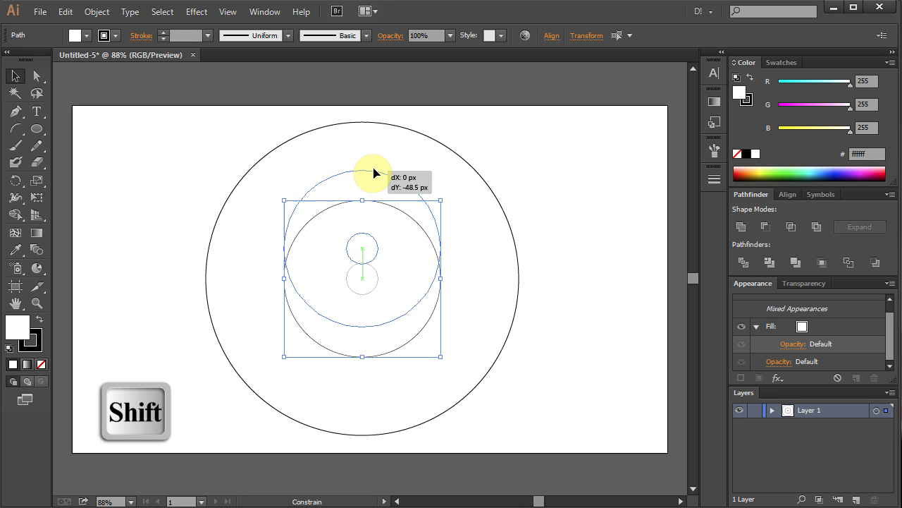
# Step: Move the middle and small circles up to the top edge of the big circle
pyautogui.moveTo(373, 172); pyautogui.dragTo(378, 129)
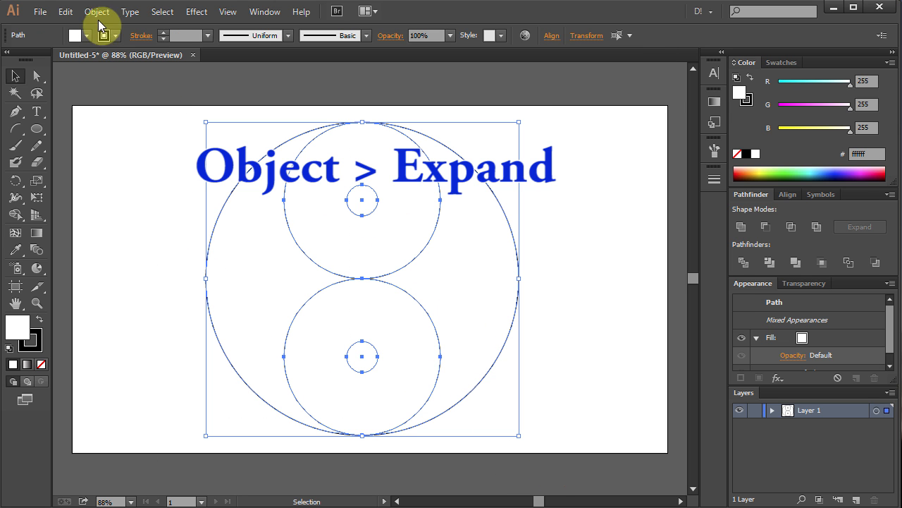
# Step: Expand the selected circles into plain paths with Object > Expand
pyautogui.click(96, 11)
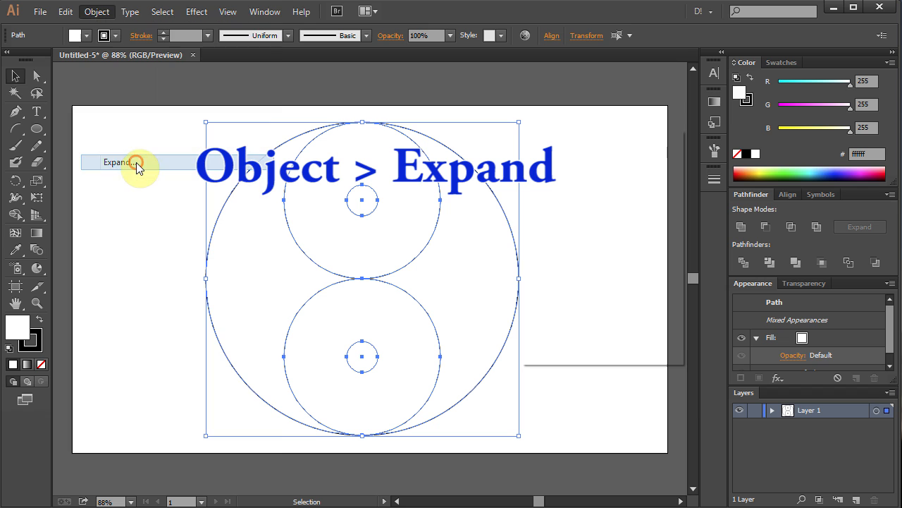
pyautogui.click(118, 163)
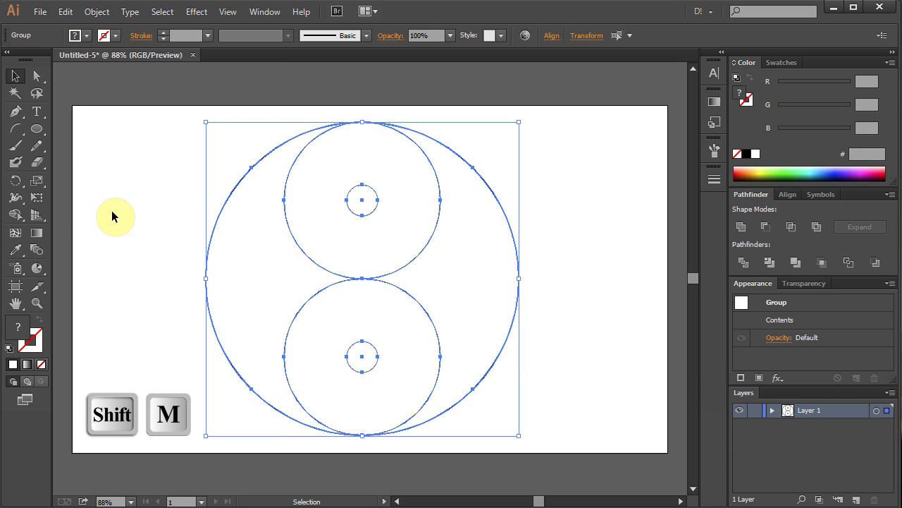
pyautogui.moveTo(15, 215)
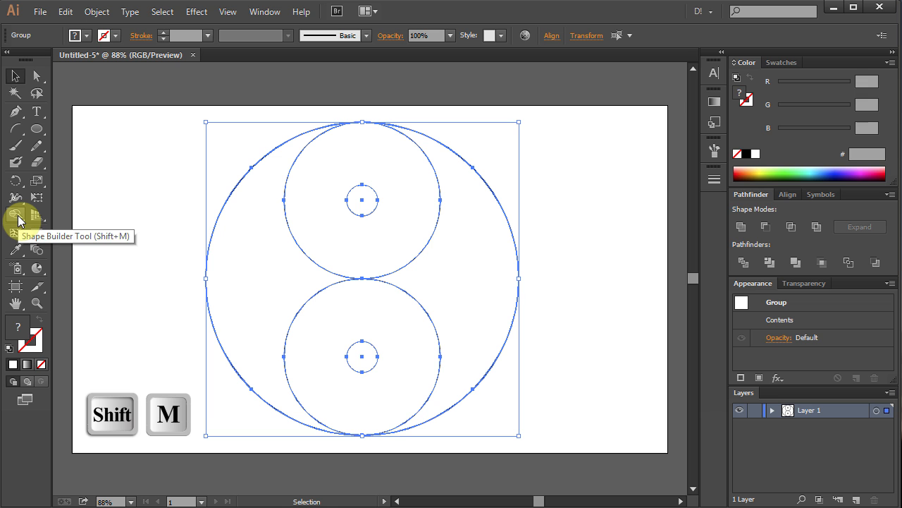
# Step: Switch to the Shape Builder Tool to merge the overlapping circle regions
pyautogui.click(15, 214)
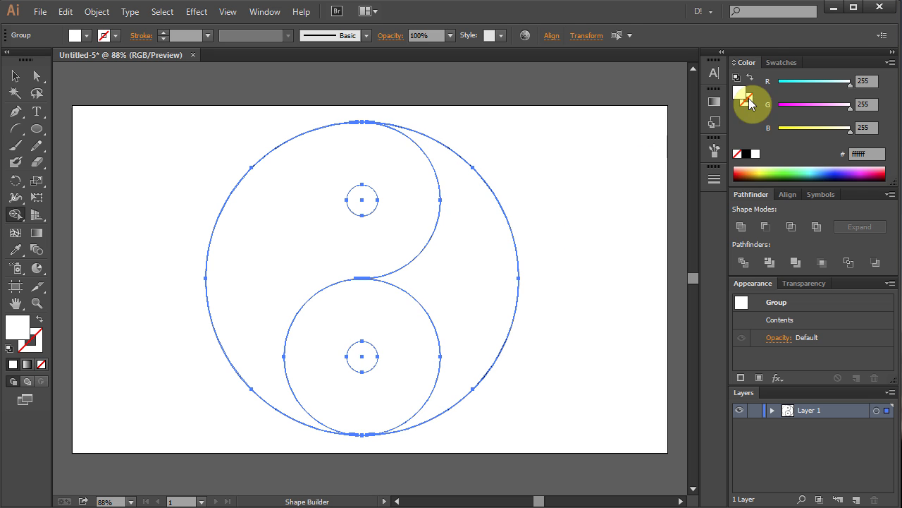
# Step: Set the fill to black and fill the yin yang regions, including the top small dot
pyautogui.click(739, 153)
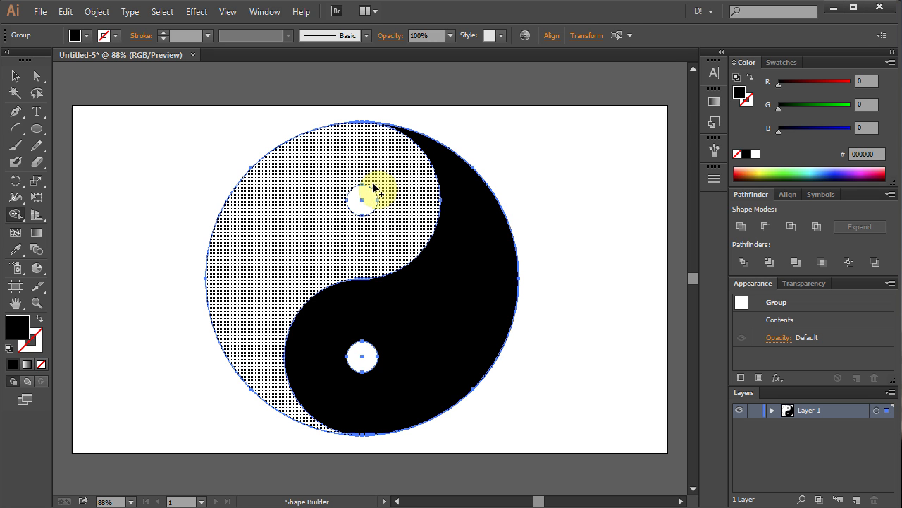
pyautogui.click(364, 200)
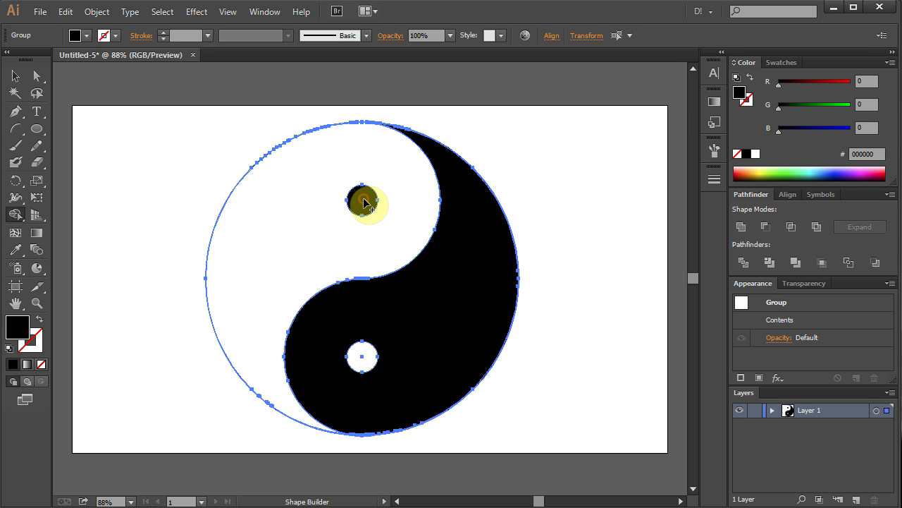
pyautogui.click(363, 200)
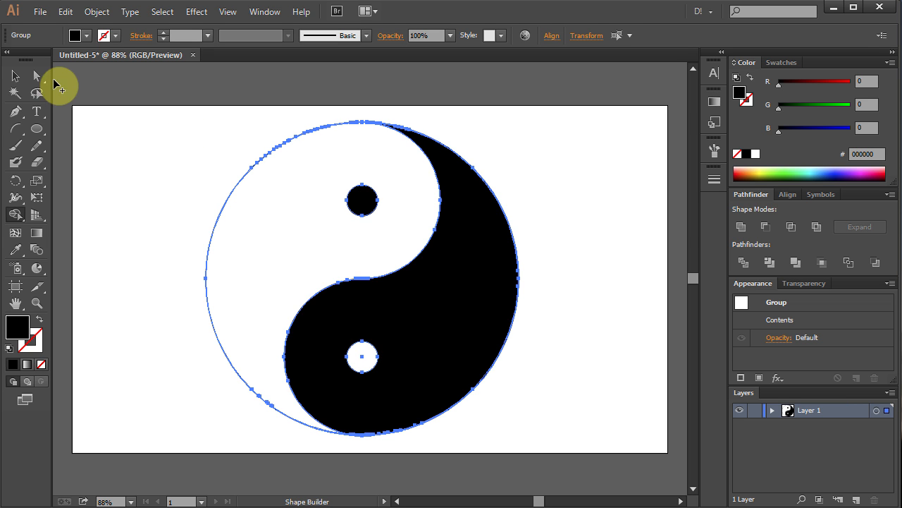
# Step: Return to the Selection Tool and deselect the finished symbol on the artboard
pyautogui.click(14, 76)
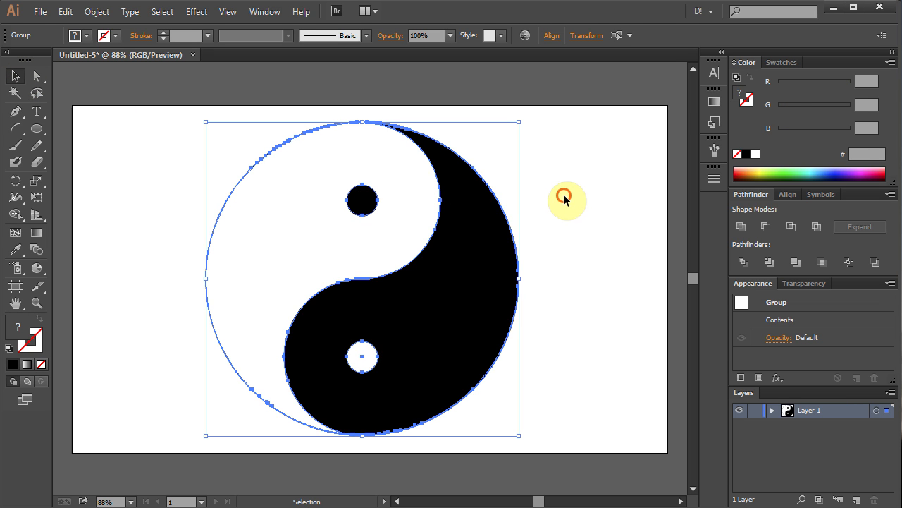
pyautogui.click(589, 206)
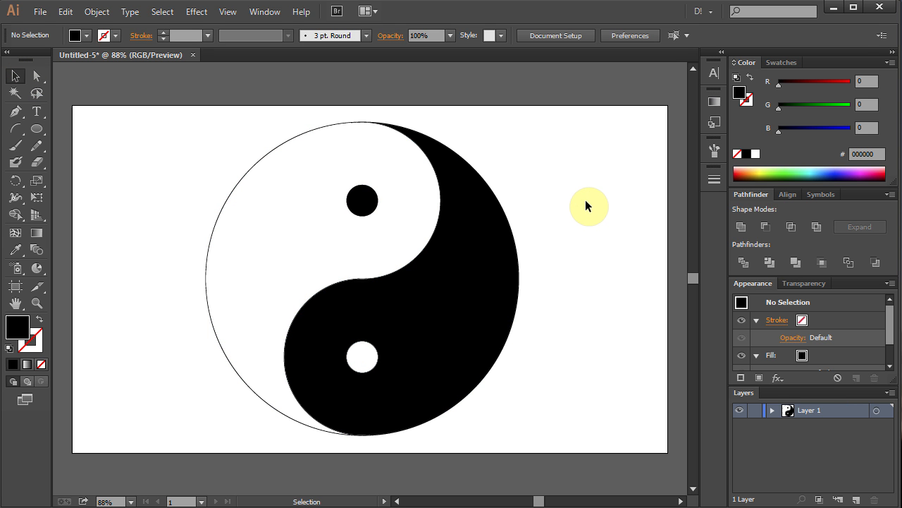